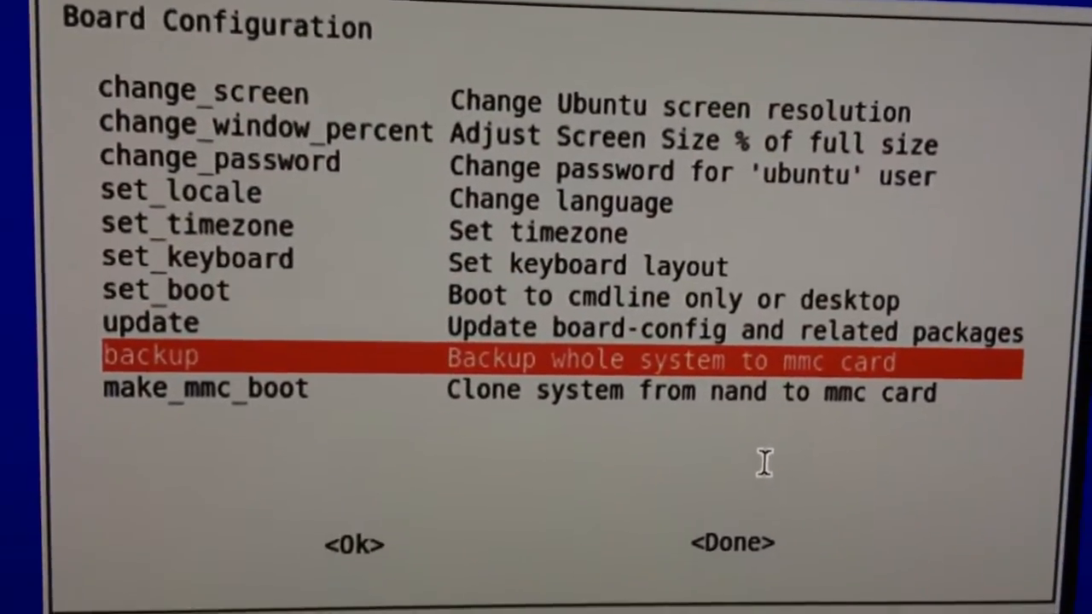
Choose make_mmc_boot to clone the system from NAND to the SD card
{"action": "key", "text": "Down"}
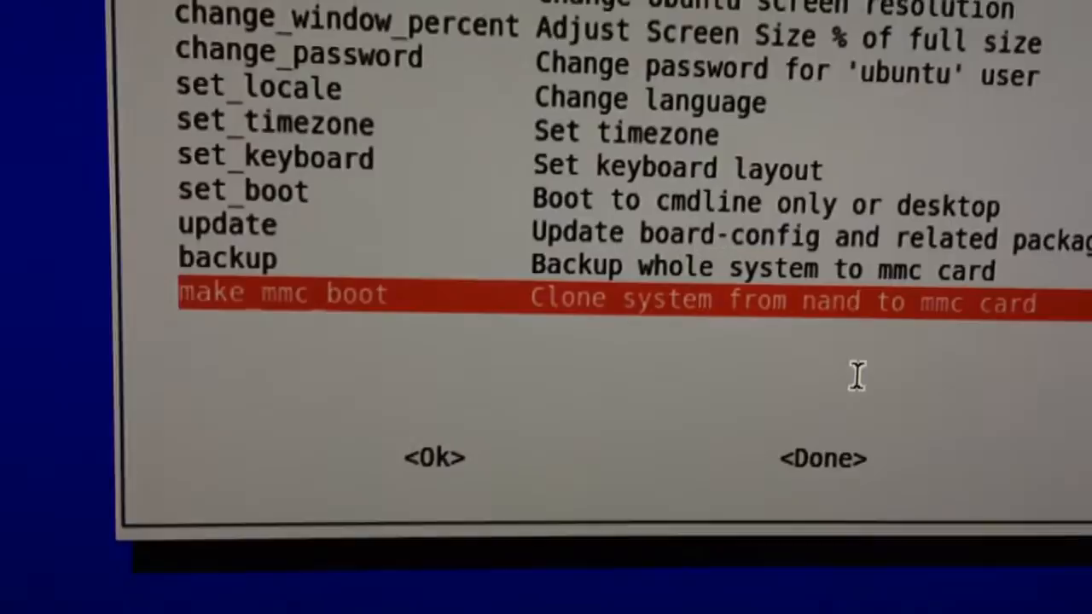
{"action": "left_click", "coordinate": [433, 457]}
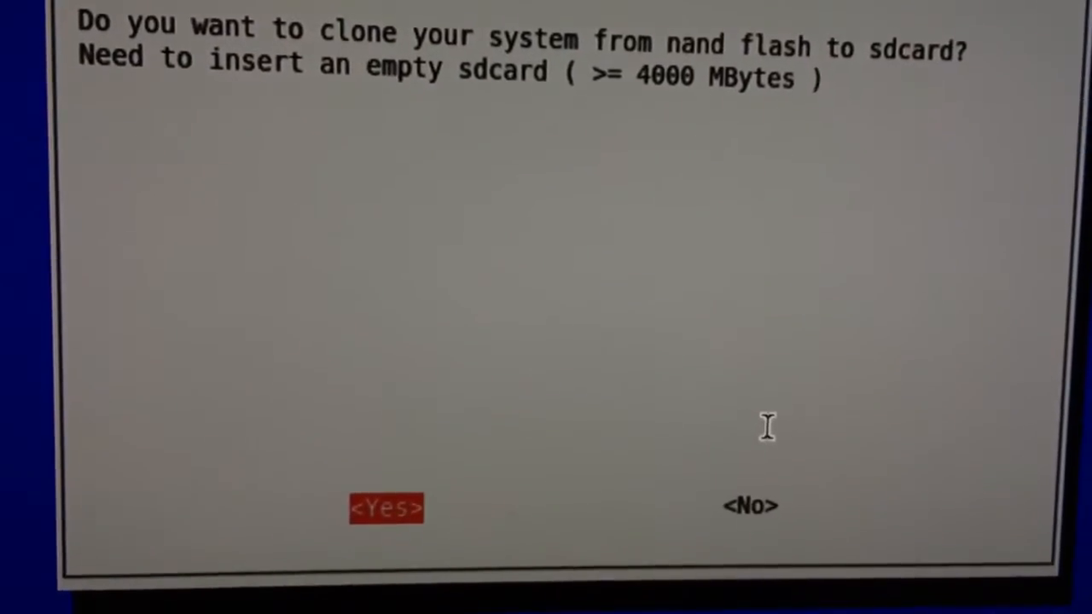
Confirm the clone and wait until copying to the mmc card succeeds
{"action": "left_click", "coordinate": [385, 507]}
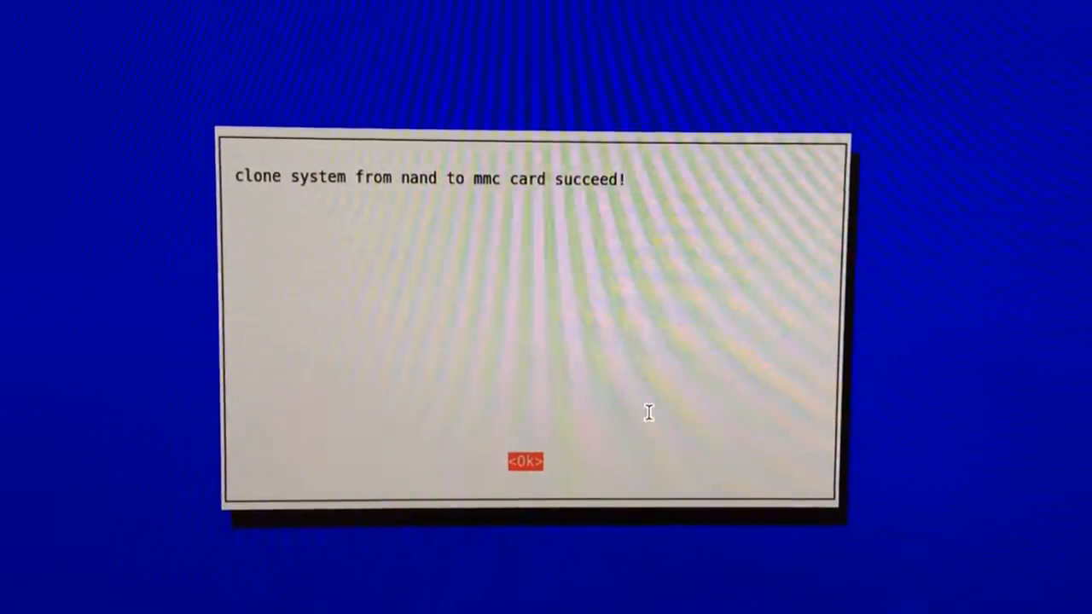
Dismiss the success notice and run expand_sdcard_rootfs.sh with sudo bash to resize /dev/mmcblk0p2
{"action": "left_click", "coordinate": [525, 460]}
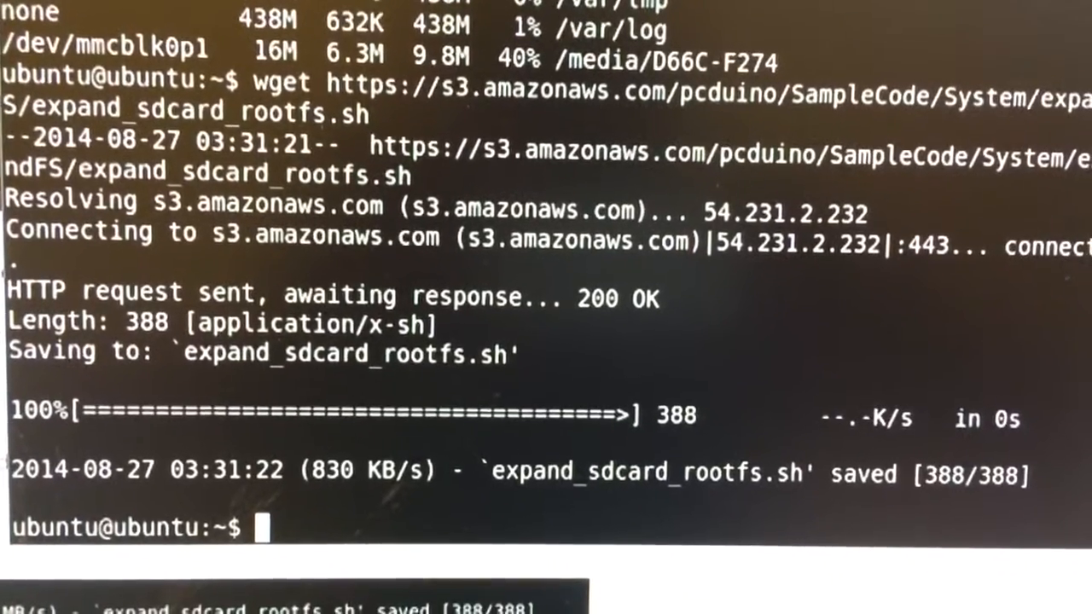
{"action": "type", "text": "sudo bash ./expand_sdcard_rootfs.sh"}
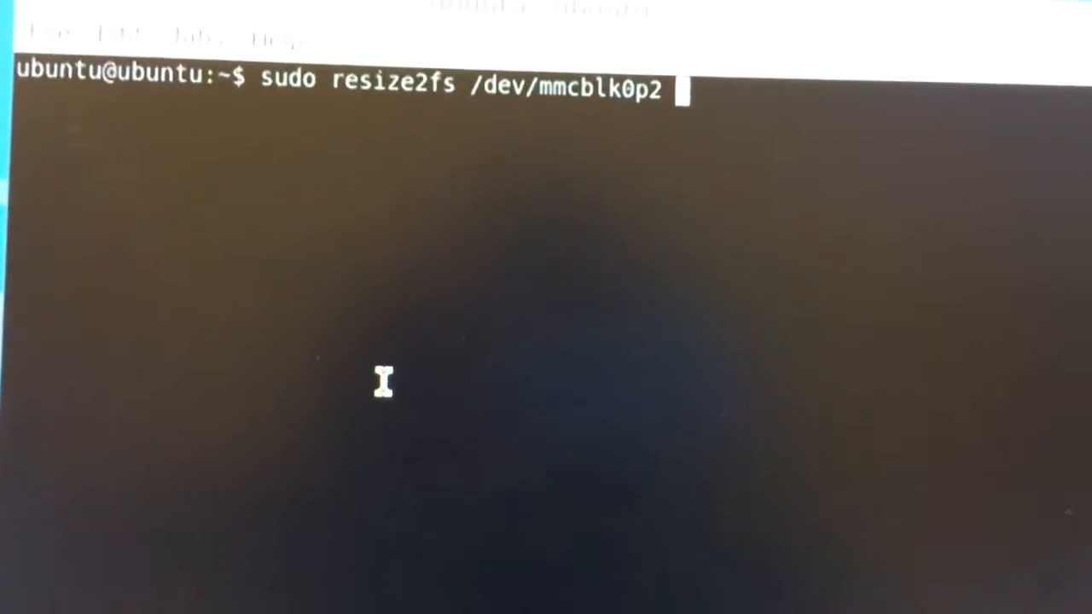
{"action": "key", "text": "Return"}
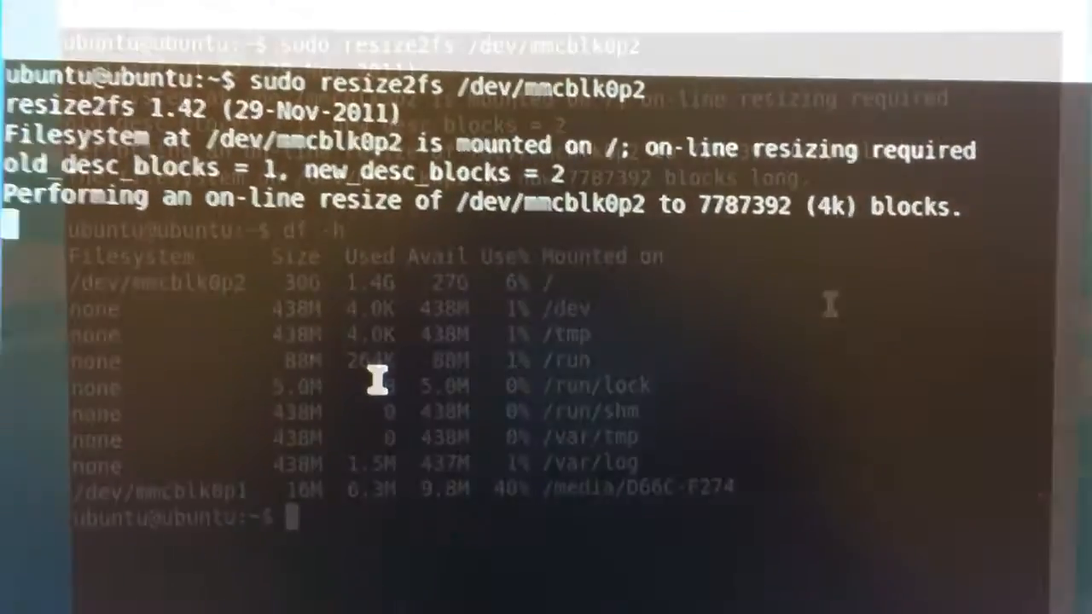